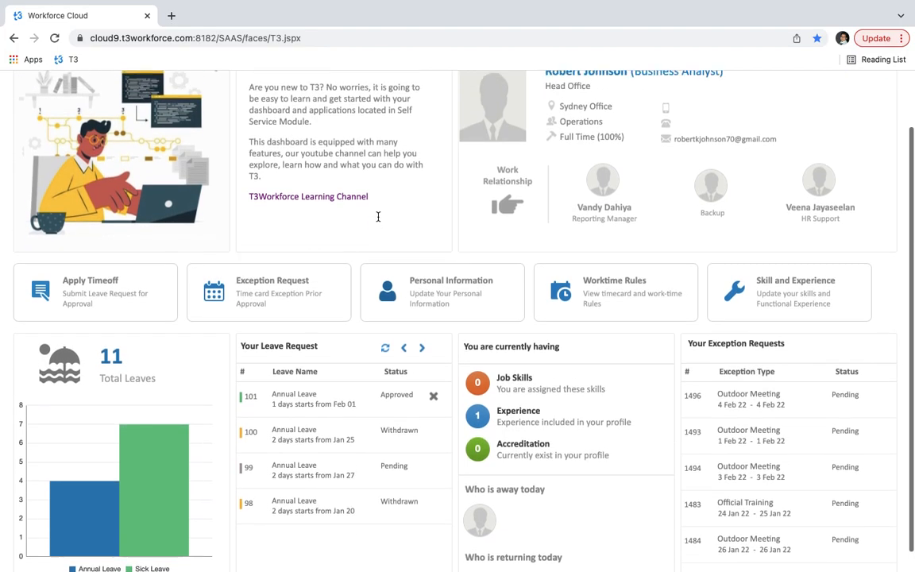
# Add new skills-and-experience record 67, dated 01-02-2022, with change type Experience Profile.
pyautogui.scroll(3)
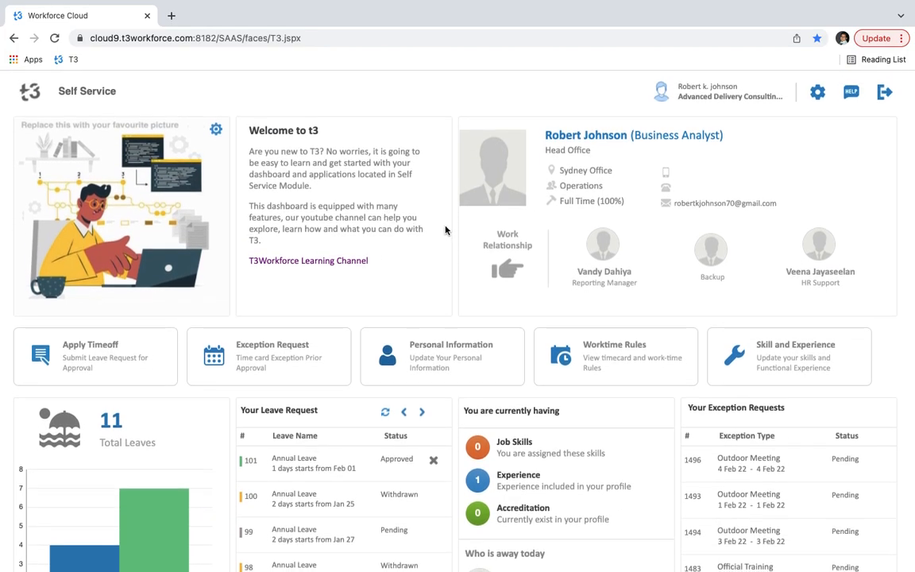
pyautogui.moveTo(787, 355)
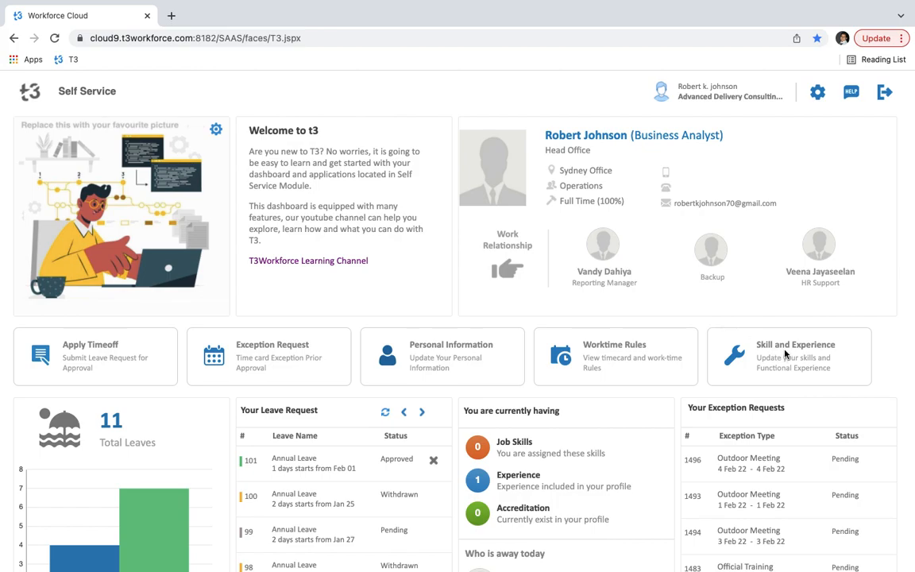
pyautogui.moveTo(795, 344)
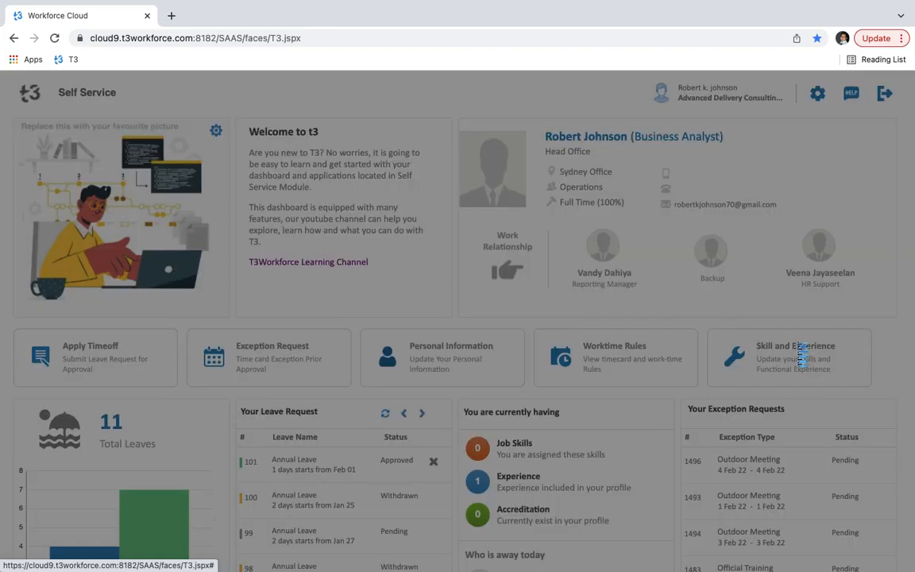
pyautogui.click(788, 358)
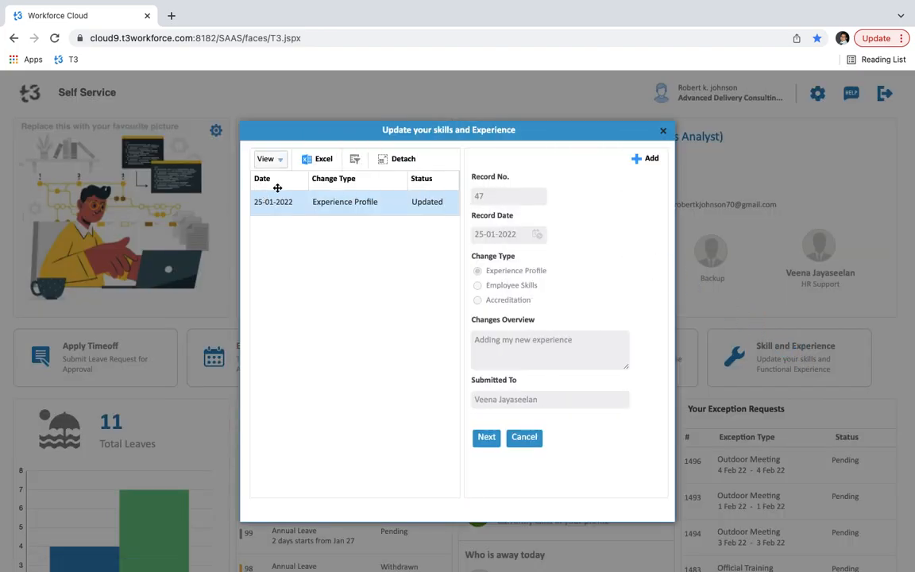
pyautogui.moveTo(431, 186)
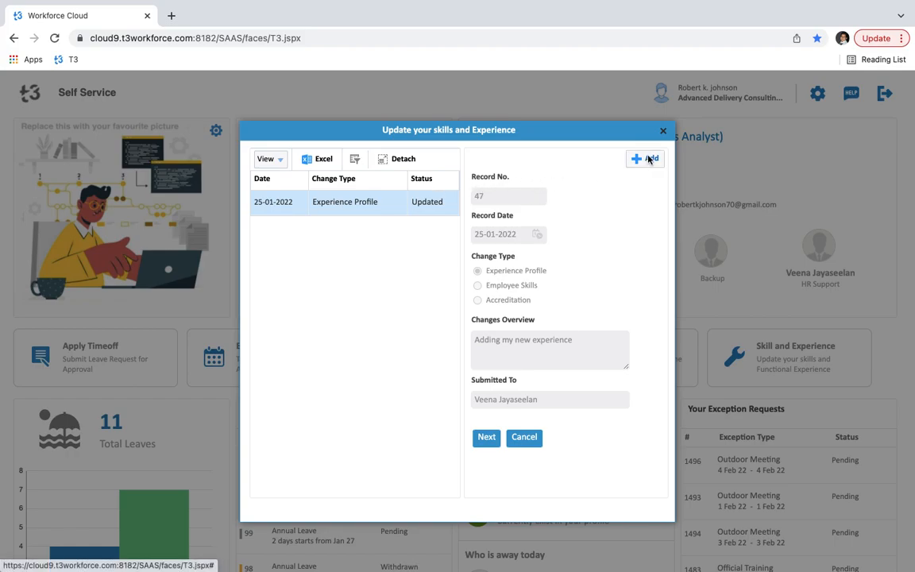
pyautogui.click(644, 158)
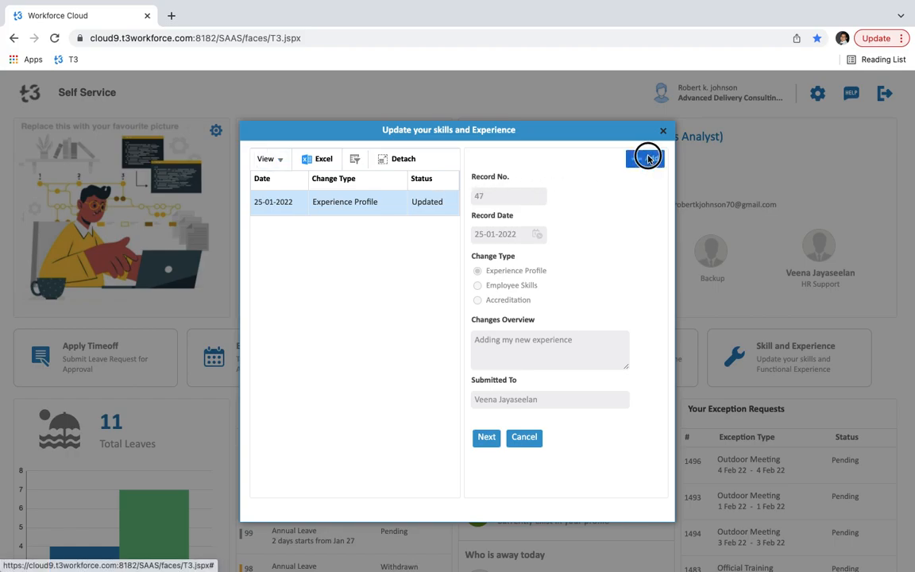
pyautogui.click(636, 159)
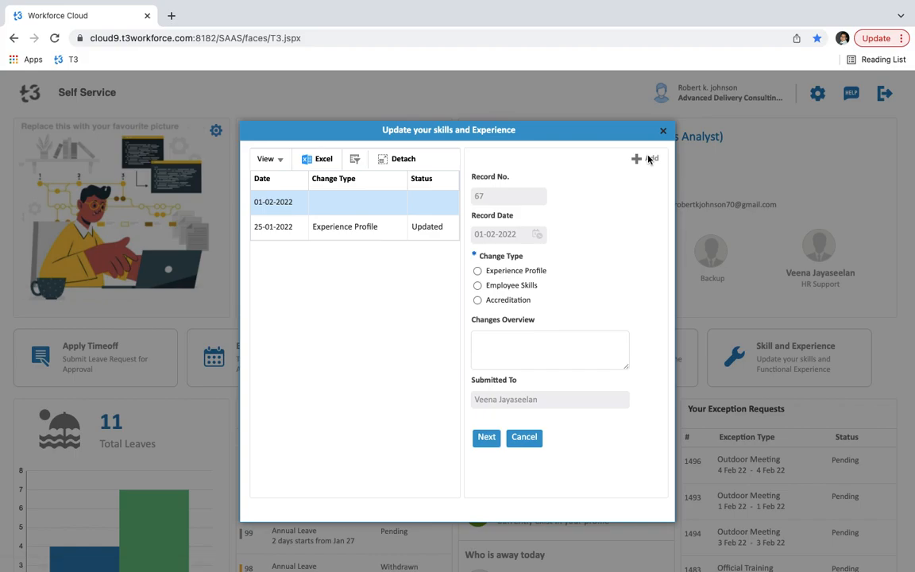
pyautogui.moveTo(497, 196)
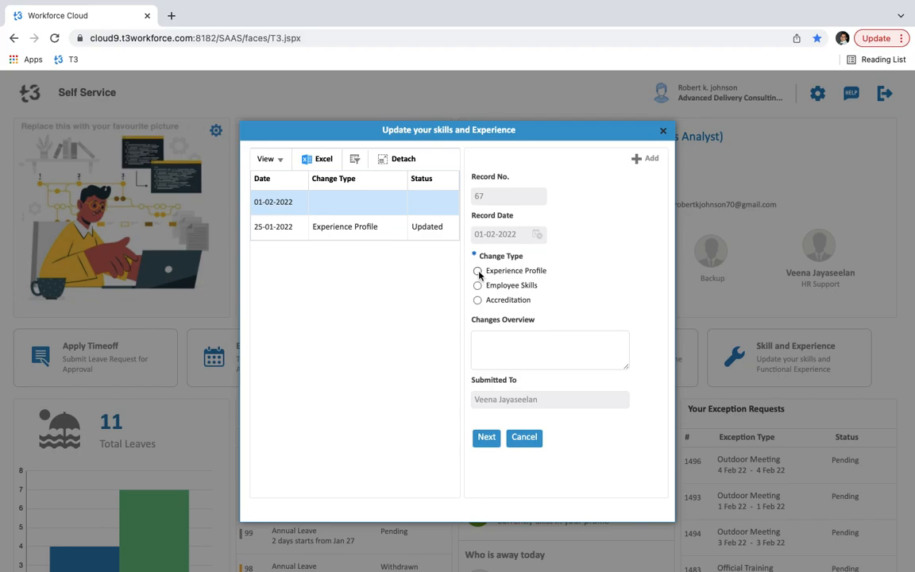
pyautogui.click(477, 271)
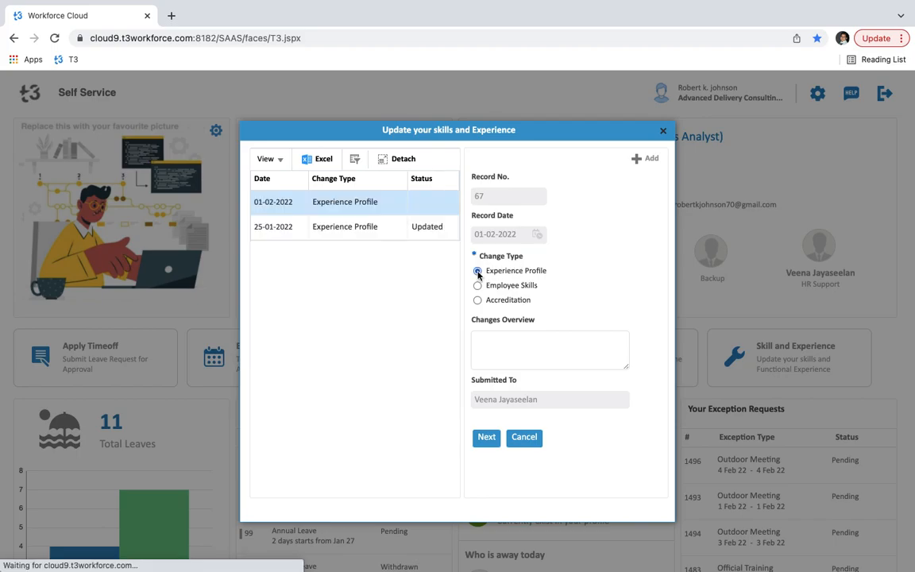
pyautogui.click(477, 270)
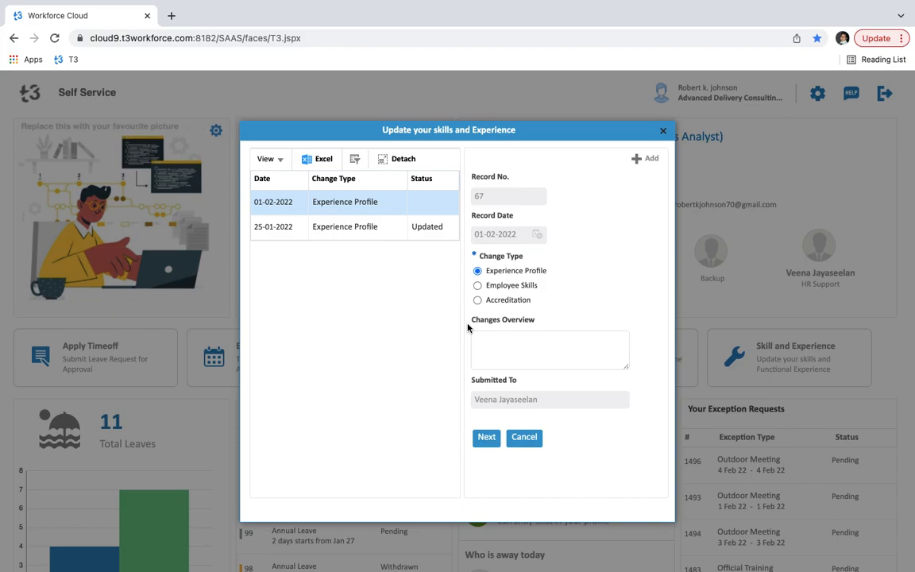
pyautogui.moveTo(473, 390)
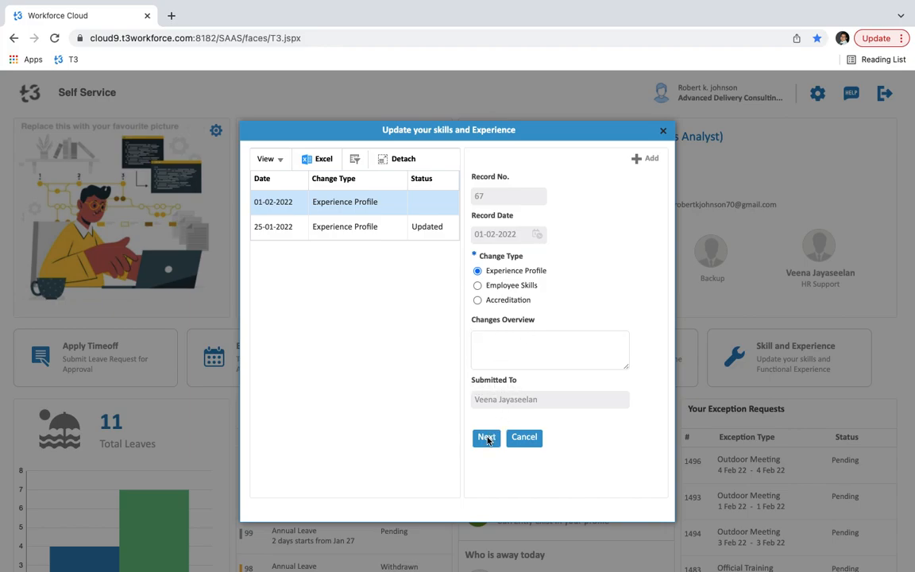
# Try the Experience Profile period, duration and employer options, then switch record 67 to Employee Skills.
pyautogui.click(486, 437)
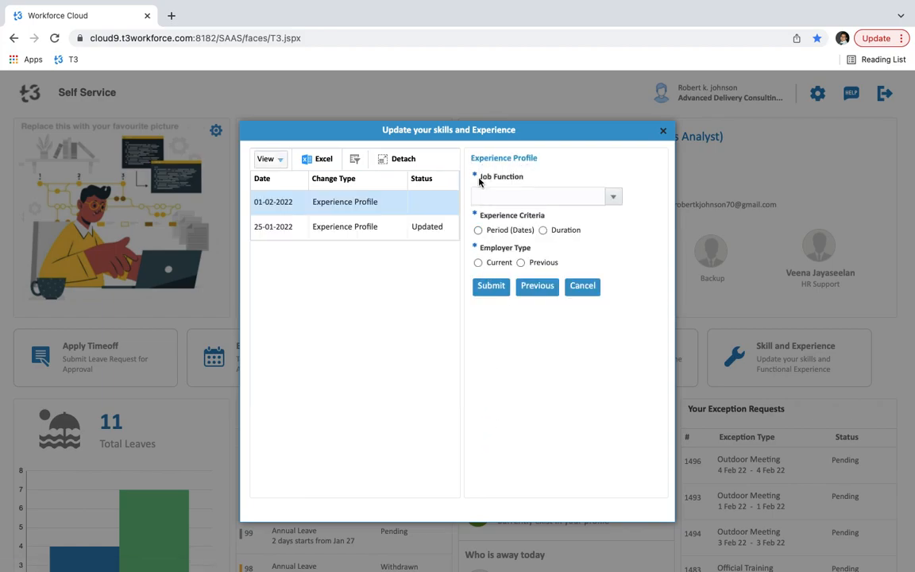
pyautogui.click(613, 196)
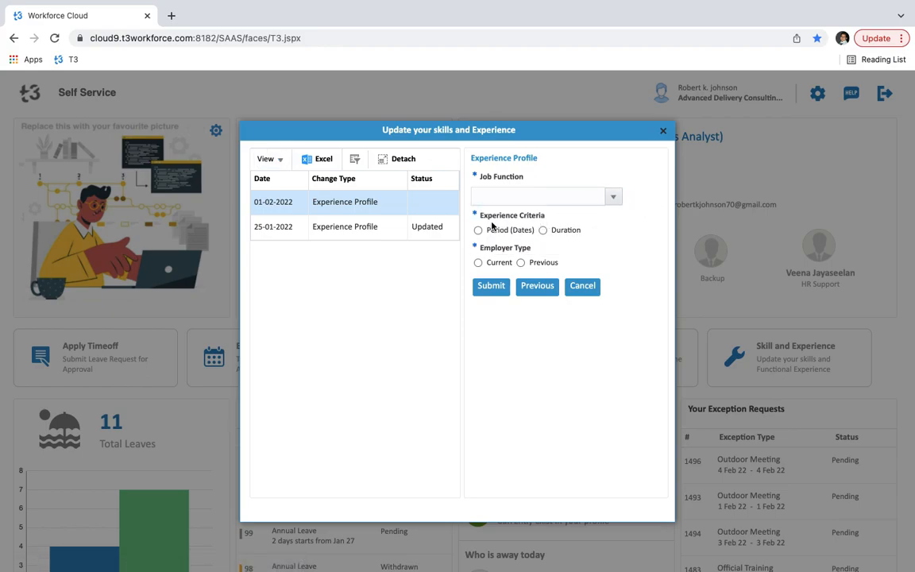
pyautogui.moveTo(528, 240)
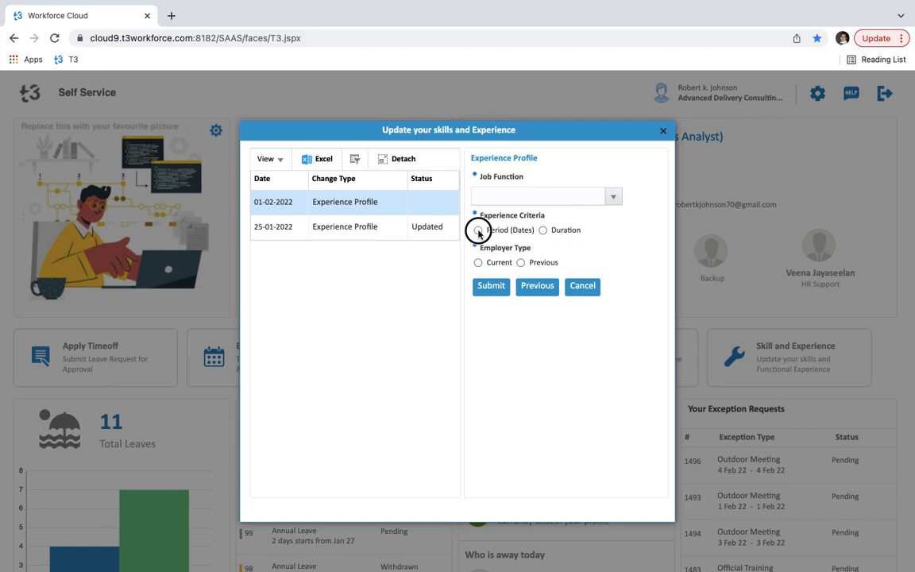
pyautogui.click(477, 229)
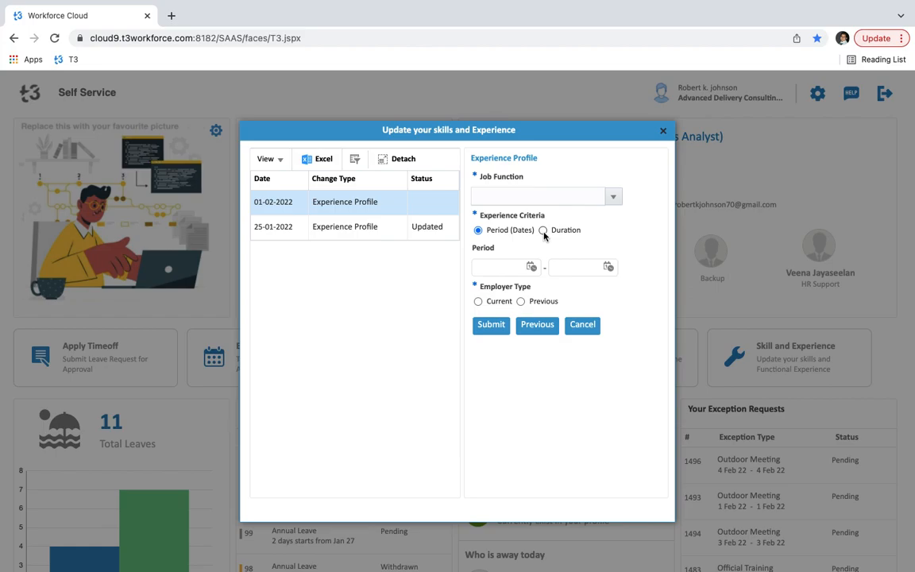
pyautogui.click(543, 230)
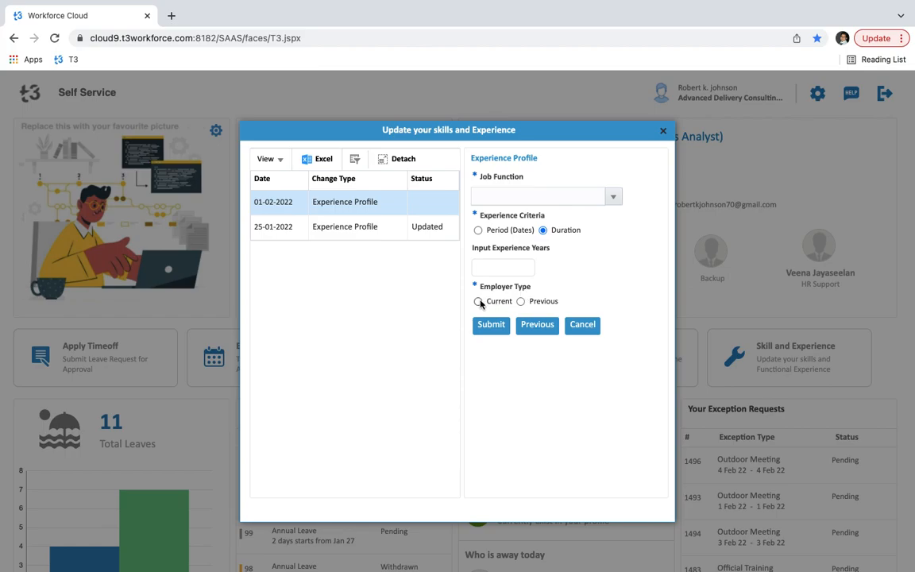
pyautogui.click(478, 301)
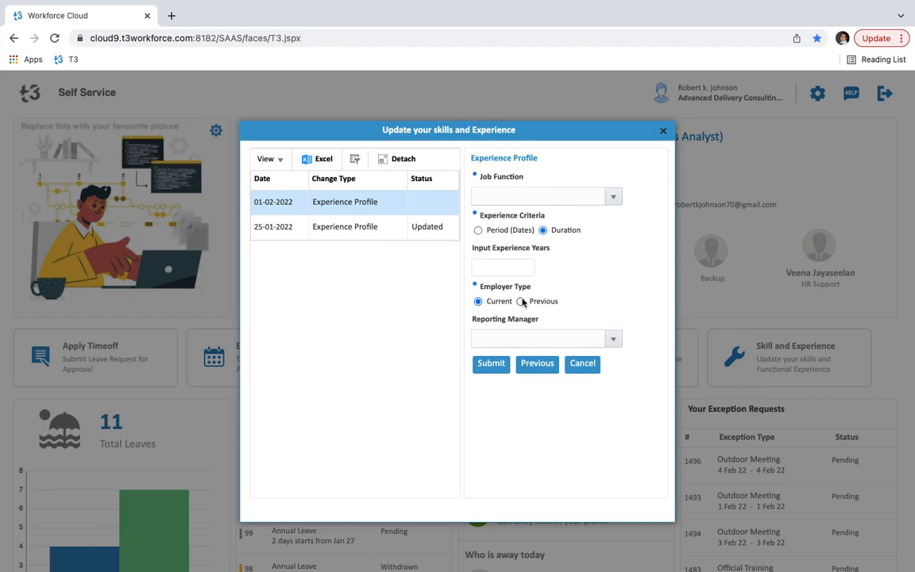
pyautogui.click(520, 302)
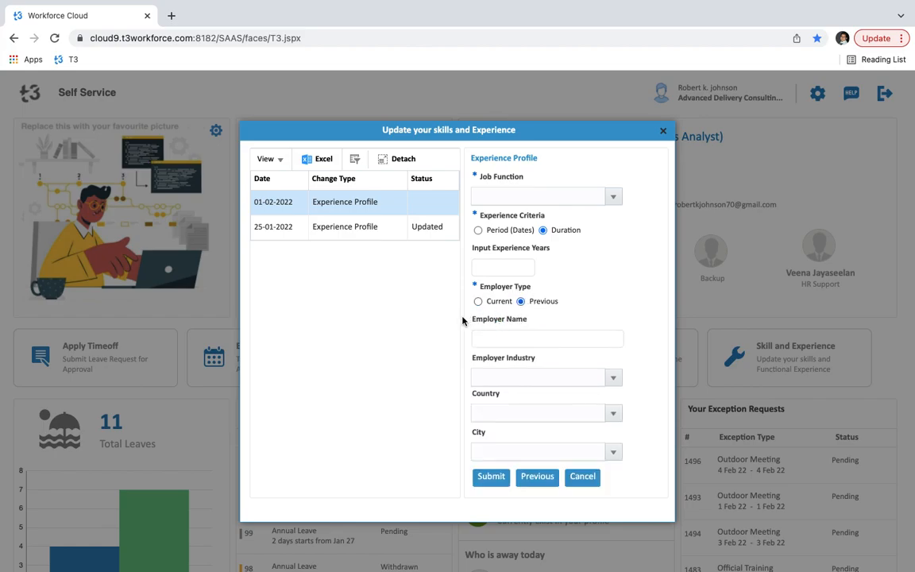
pyautogui.moveTo(509, 373)
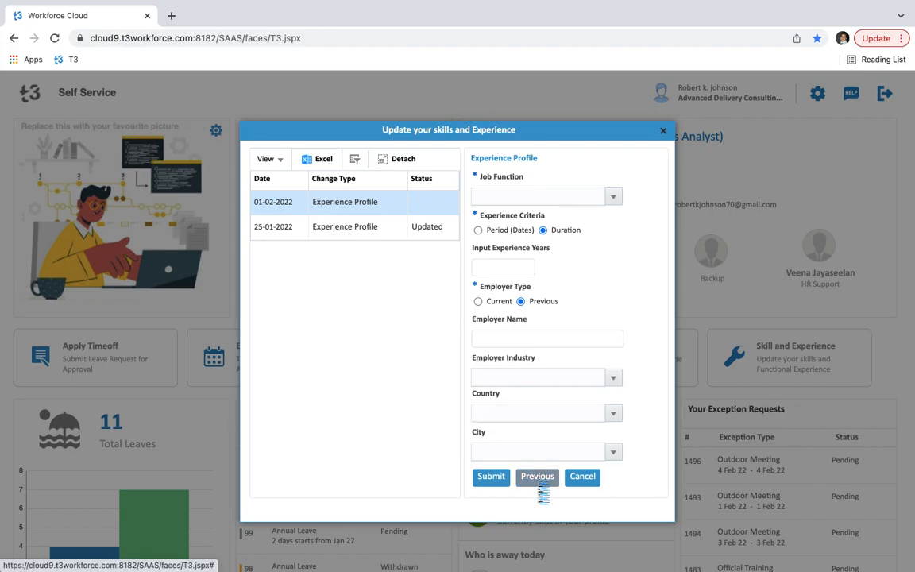
pyautogui.click(538, 476)
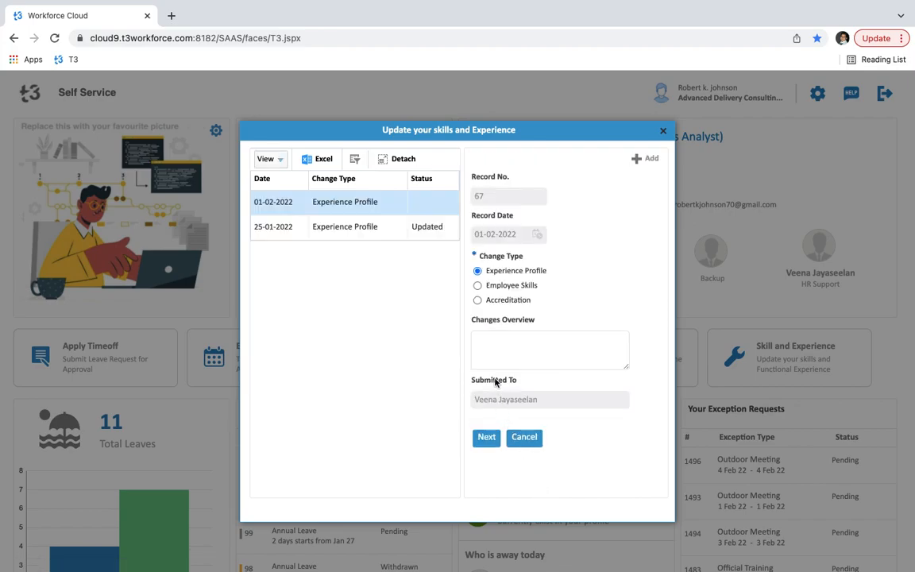
pyautogui.click(477, 285)
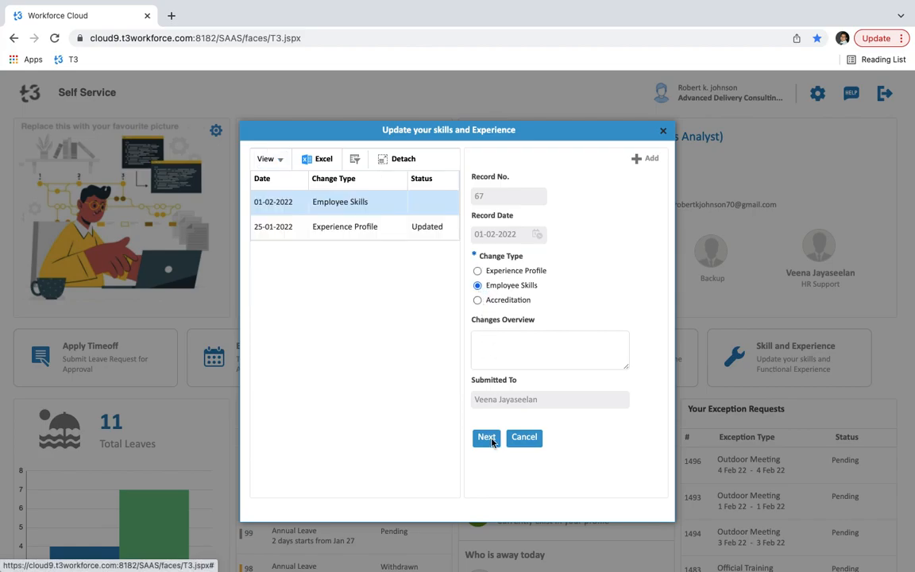
# Mark the skill achievement as Certification, return to page one, and choose Accreditation.
pyautogui.click(486, 437)
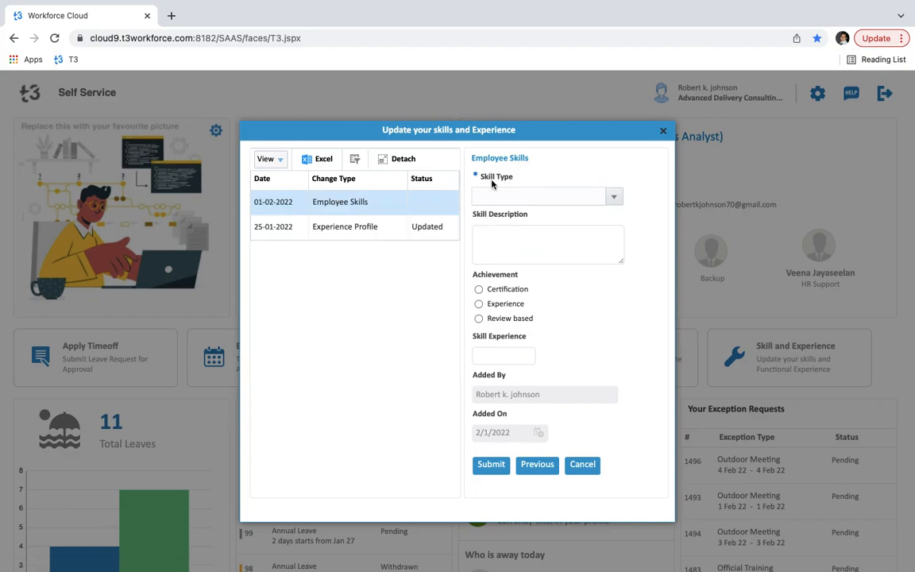
pyautogui.moveTo(494, 196)
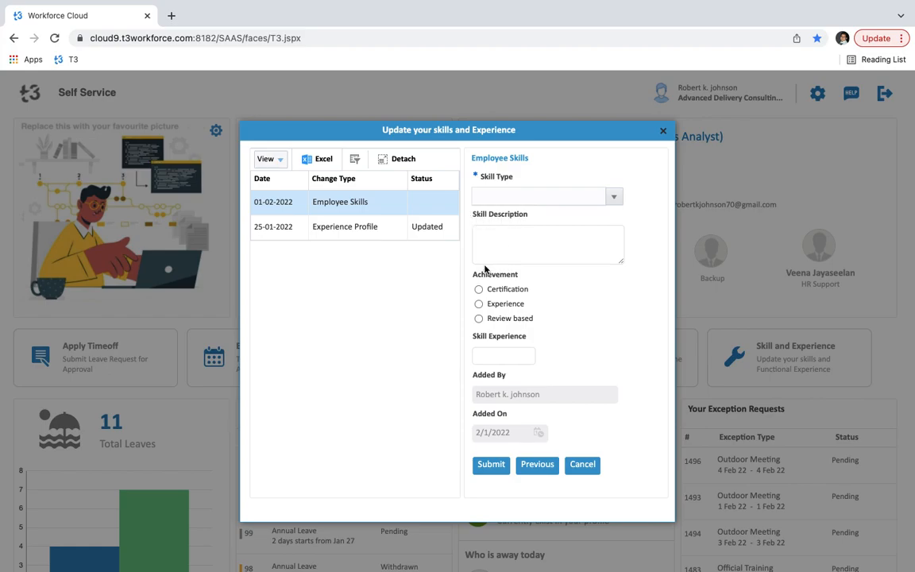
pyautogui.click(479, 289)
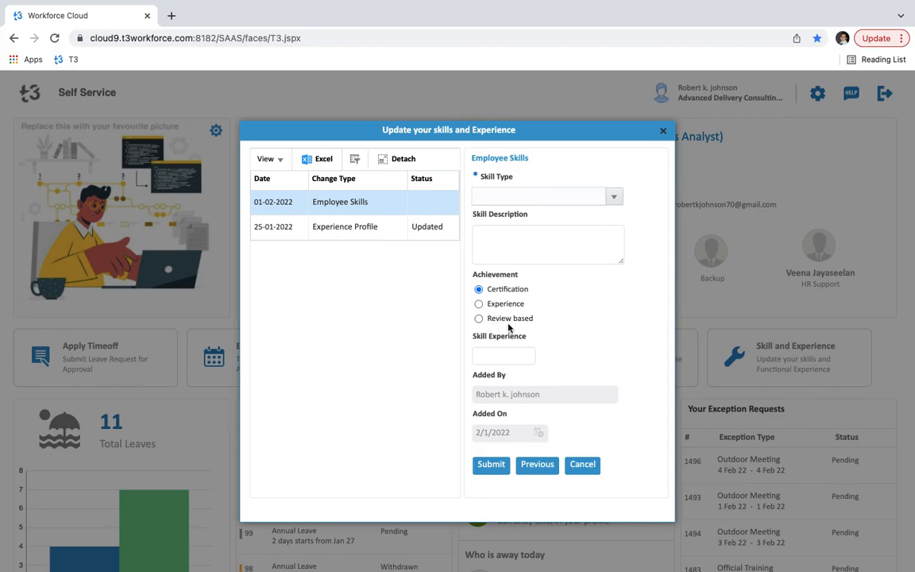
pyautogui.moveTo(522, 341)
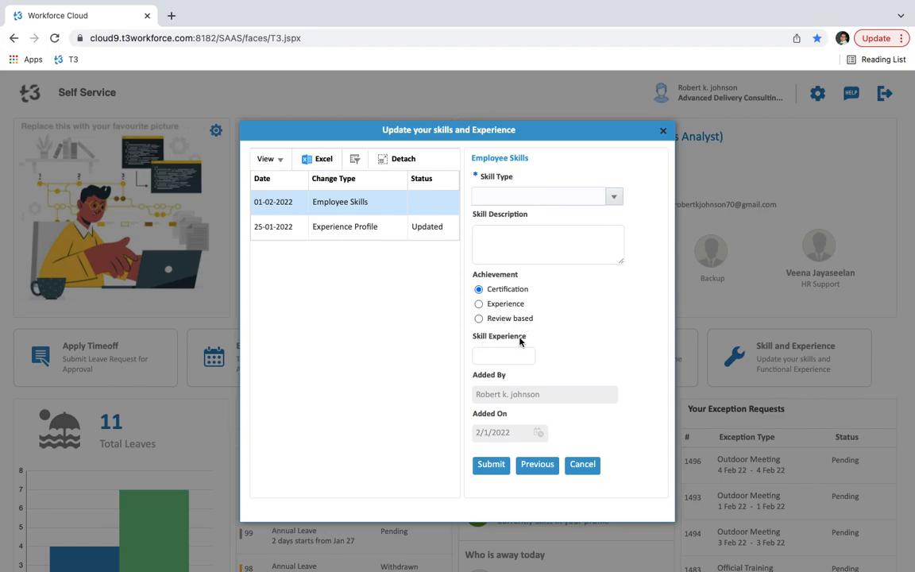
pyautogui.moveTo(499, 393)
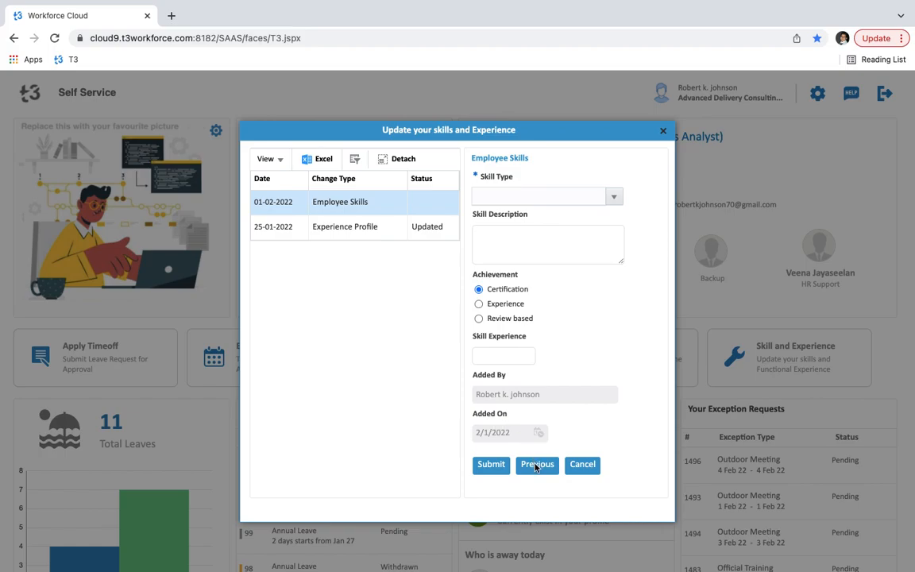
pyautogui.click(537, 464)
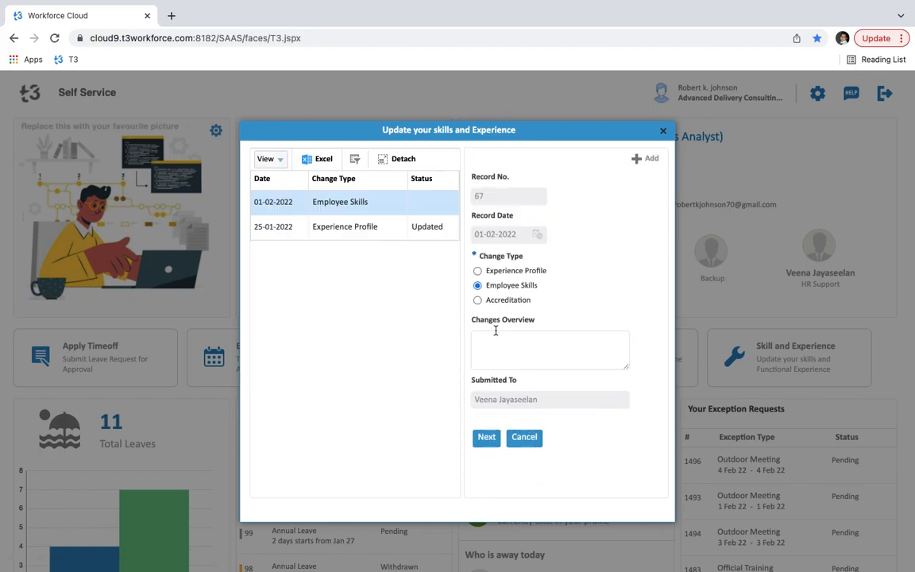
pyautogui.click(477, 300)
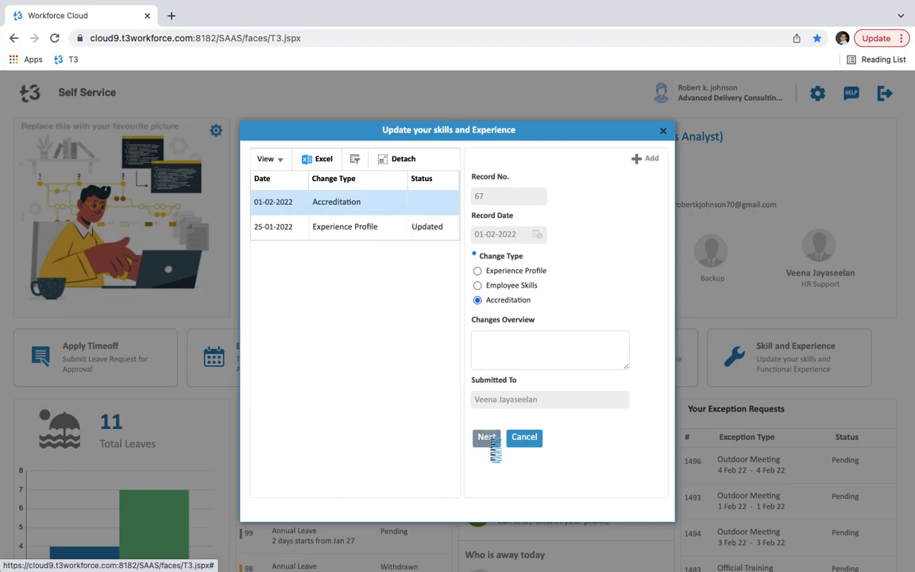
# On record 67's accreditation details page, set accreditation type to Other after trying Certification.
pyautogui.click(488, 437)
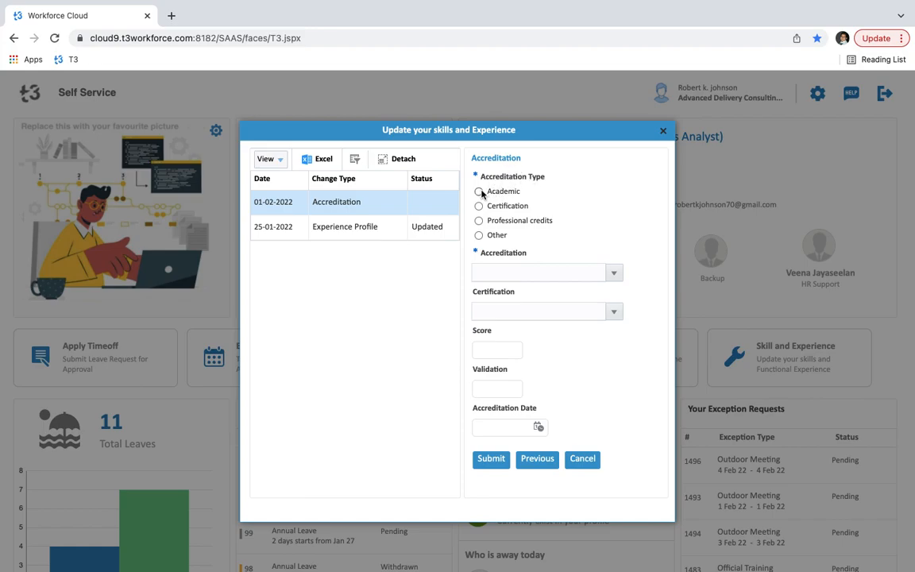
pyautogui.click(479, 205)
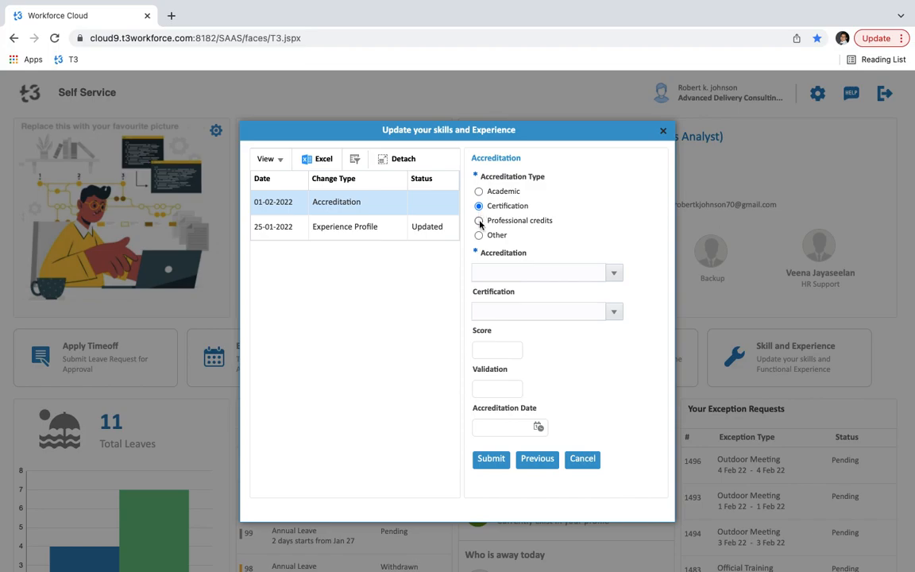
pyautogui.click(479, 235)
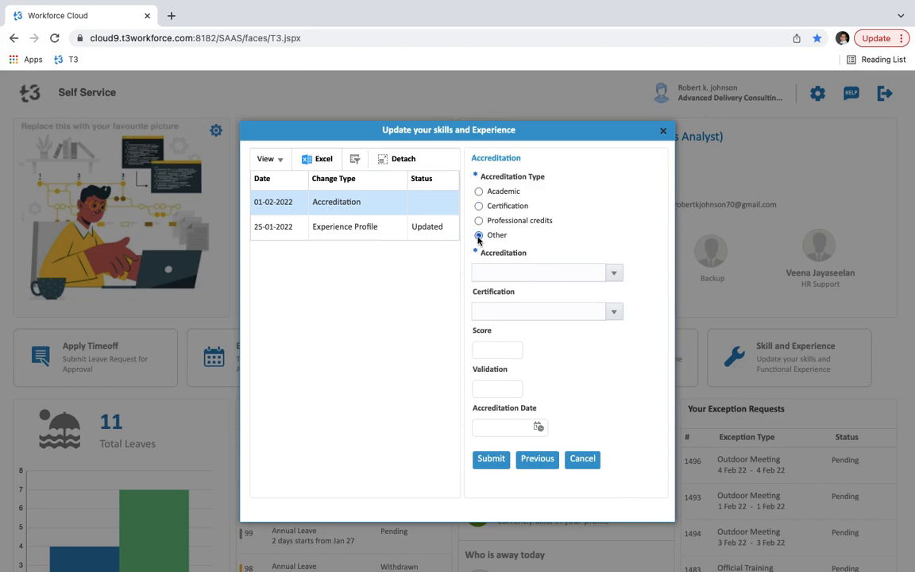
pyautogui.click(478, 236)
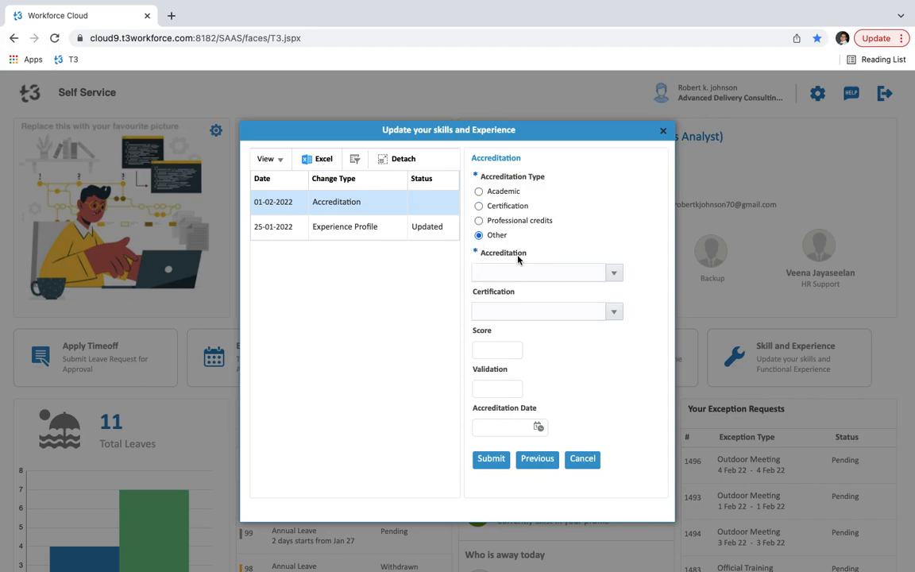
pyautogui.moveTo(499, 323)
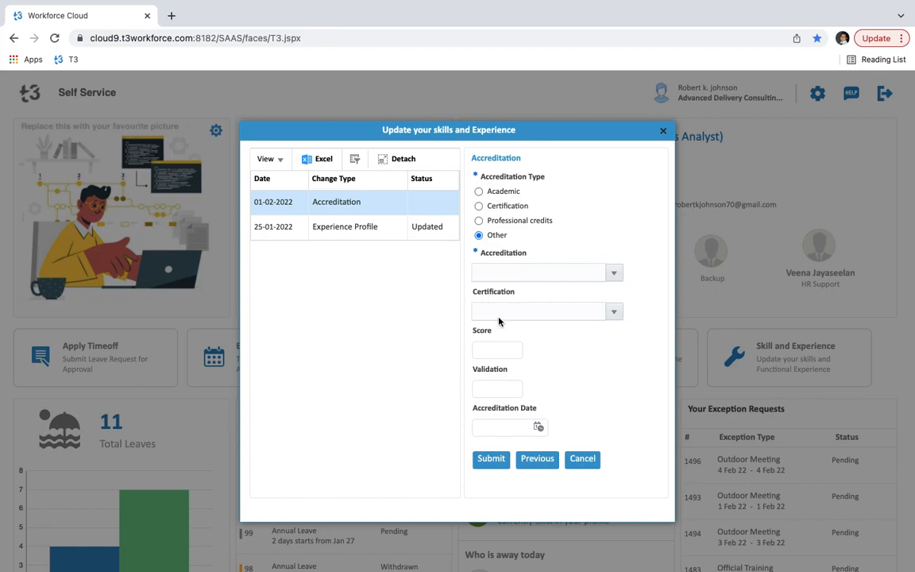
pyautogui.moveTo(475, 379)
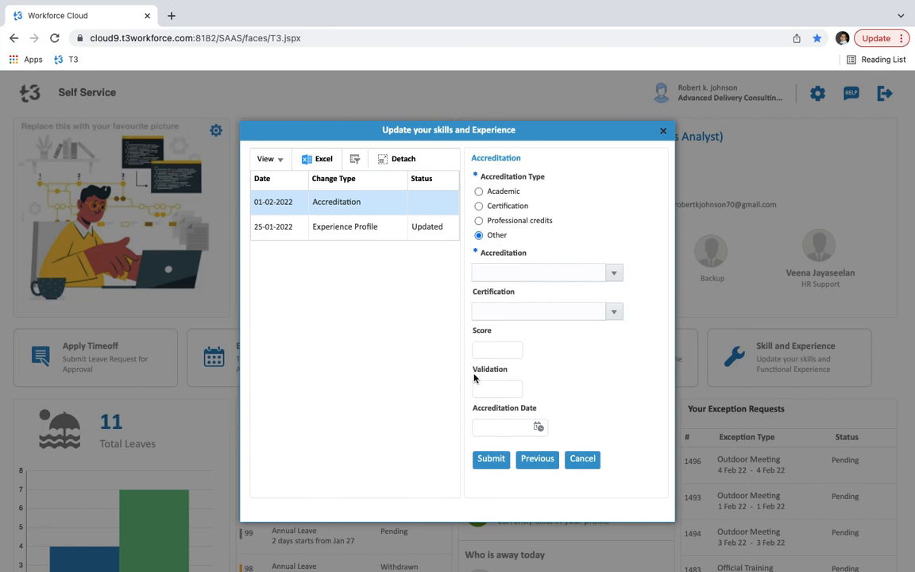
pyautogui.moveTo(509, 417)
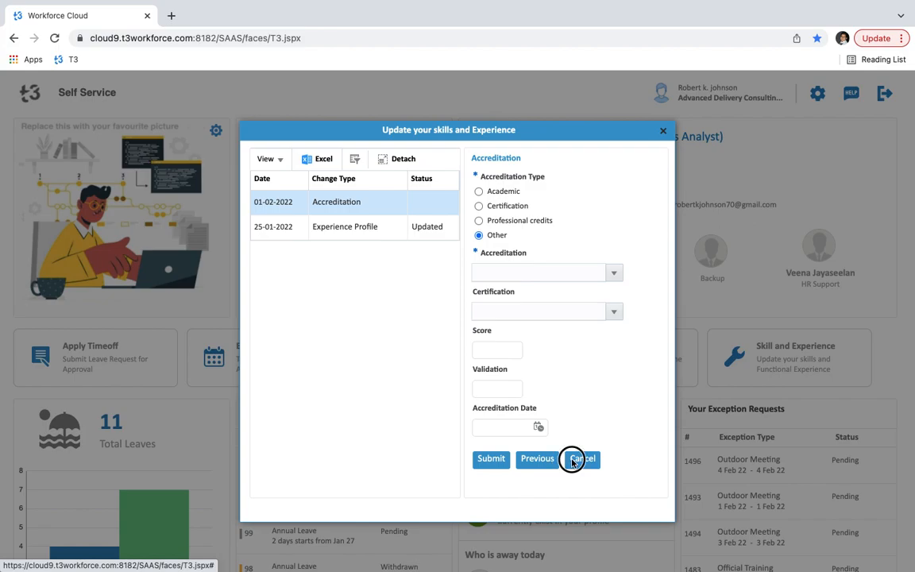
# Cancel the accreditation form without saving and return to the Self Service dashboard.
pyautogui.click(582, 459)
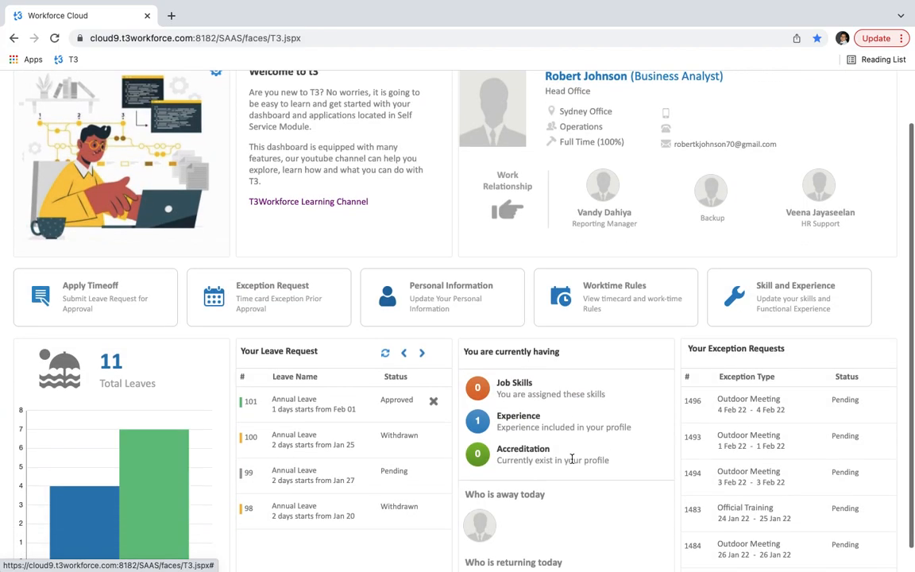
pyautogui.scroll(-3)
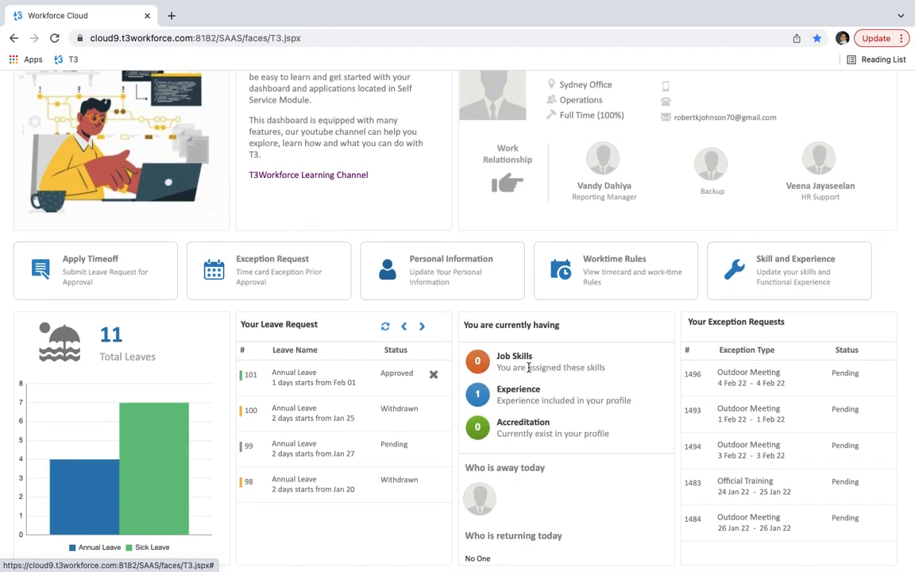
pyautogui.moveTo(531, 403)
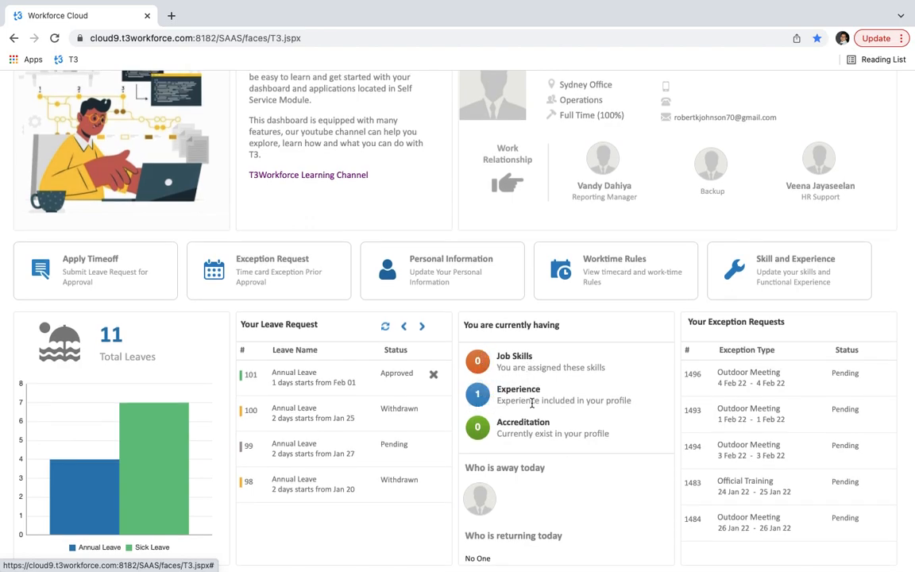
pyautogui.moveTo(545, 436)
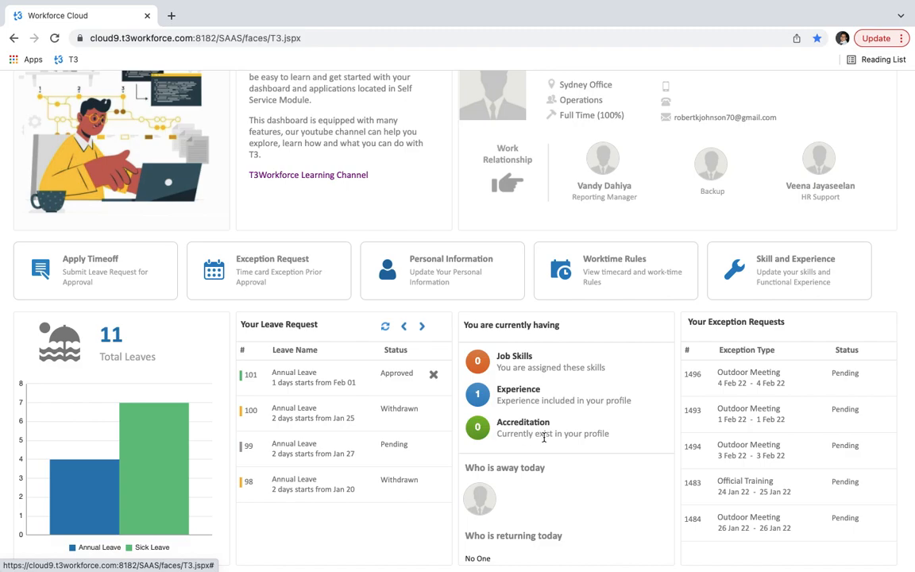